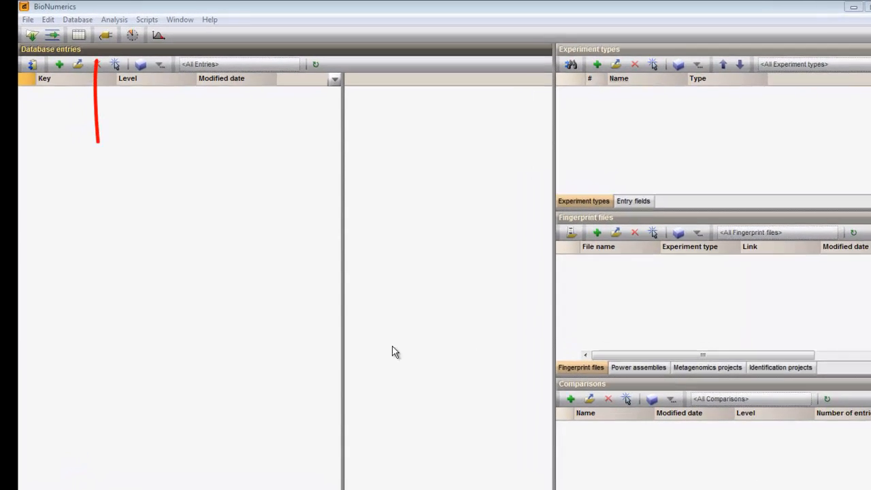
# Step: Select the MLVA plugin in the Plugins dialog and confirm its installation
pyautogui.click(95, 36)
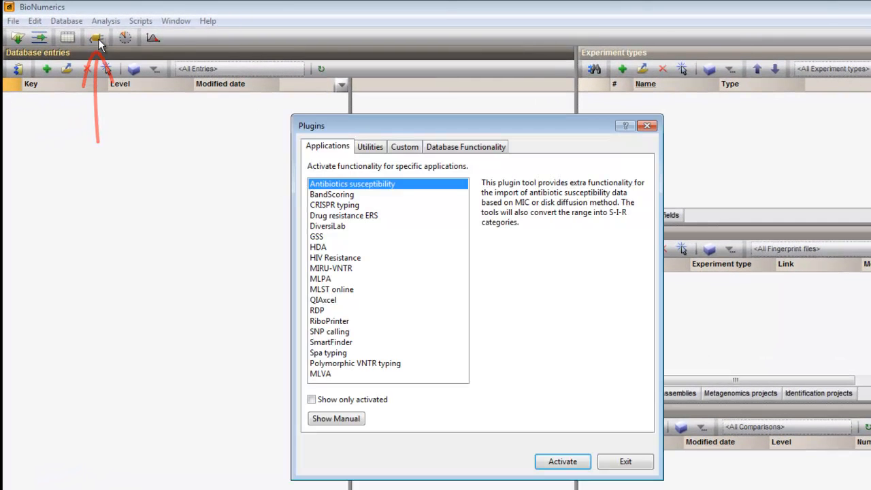
pyautogui.click(333, 373)
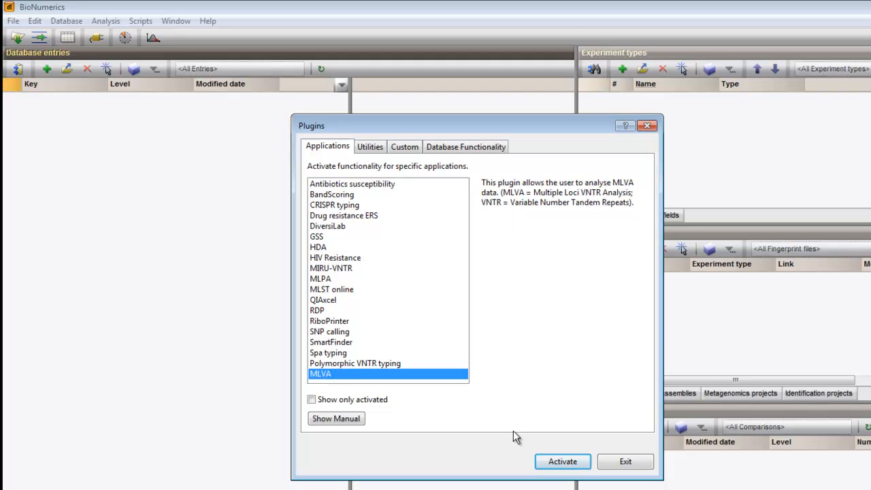
pyautogui.click(562, 461)
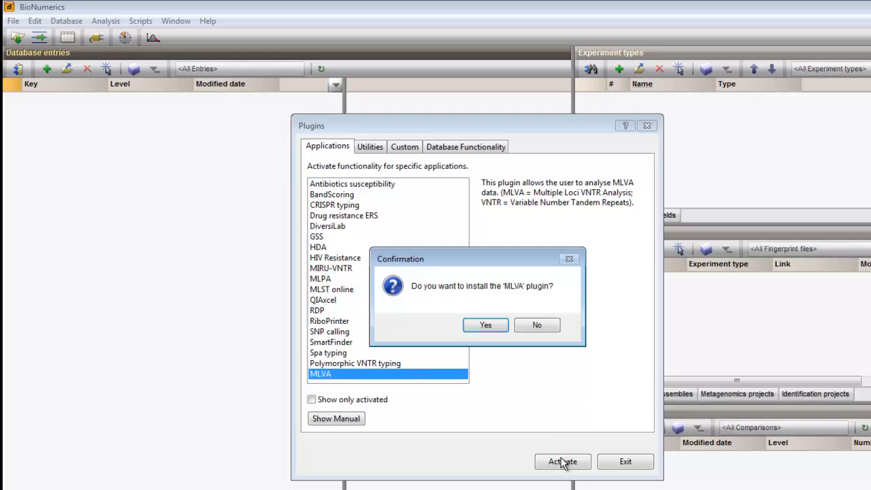
pyautogui.click(485, 324)
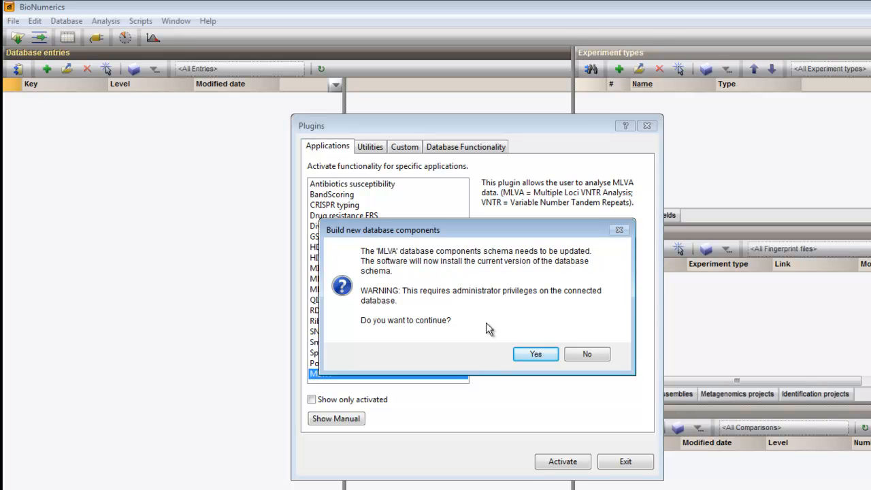
# Step: Approve the MLVA database updates, acknowledge the install and exit the Plugins dialog
pyautogui.click(536, 354)
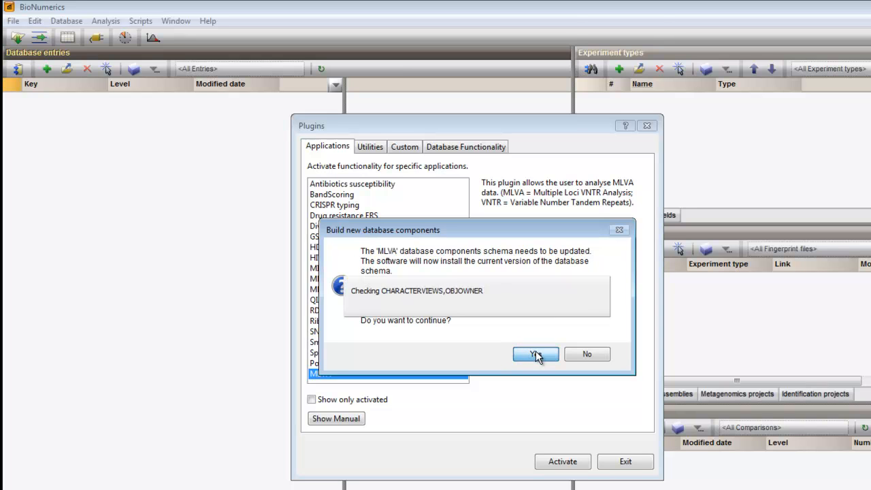
pyautogui.click(536, 354)
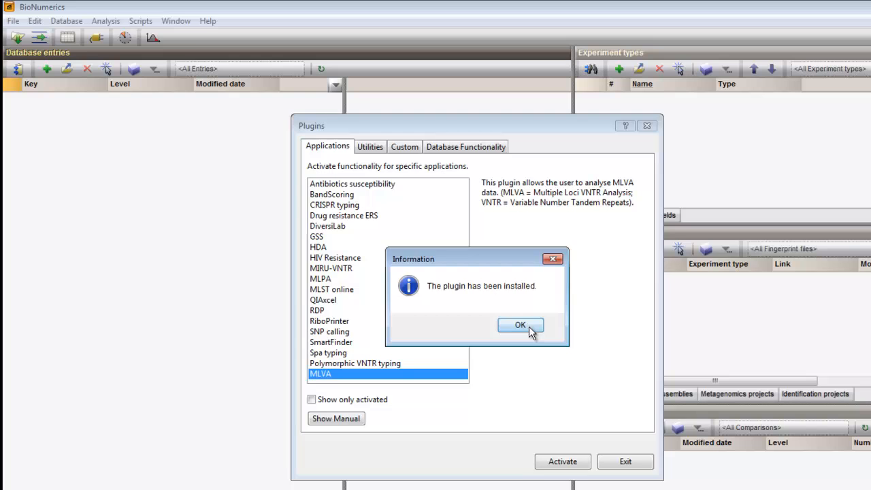
pyautogui.click(520, 324)
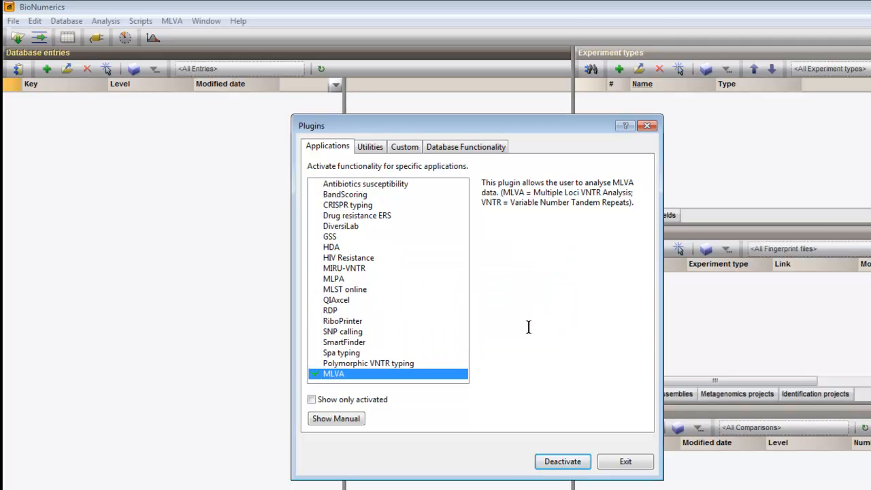
pyautogui.click(625, 462)
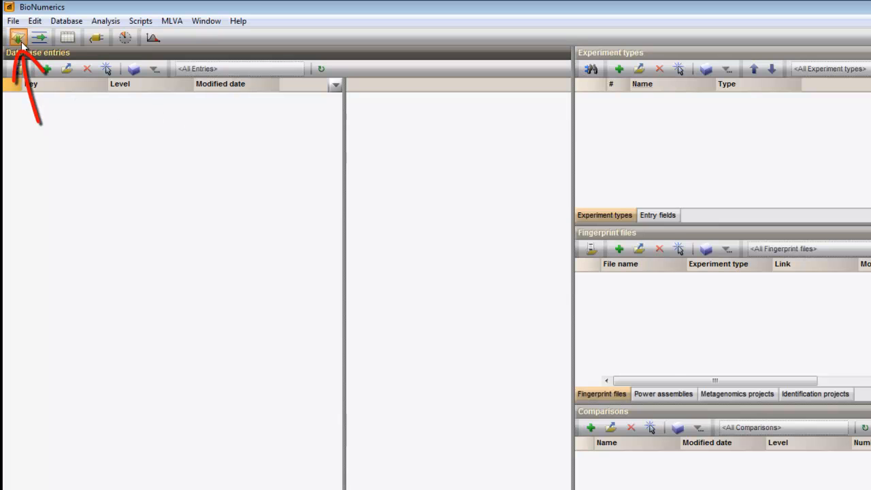
# Step: Start an import of fingerprint curve files from the Import window
pyautogui.click(18, 37)
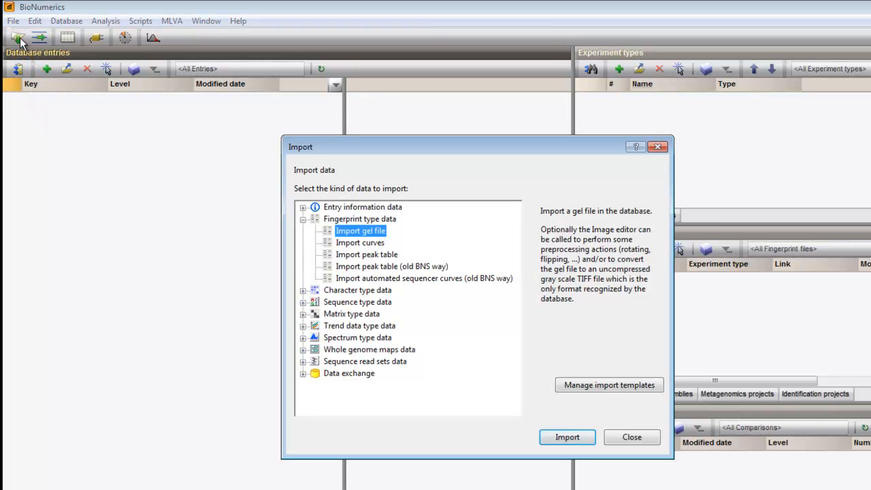
pyautogui.moveTo(299, 264)
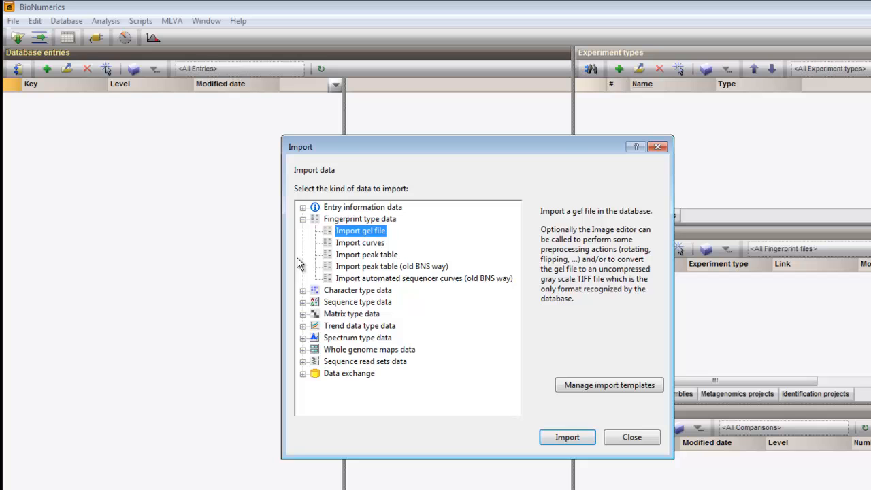
pyautogui.click(359, 243)
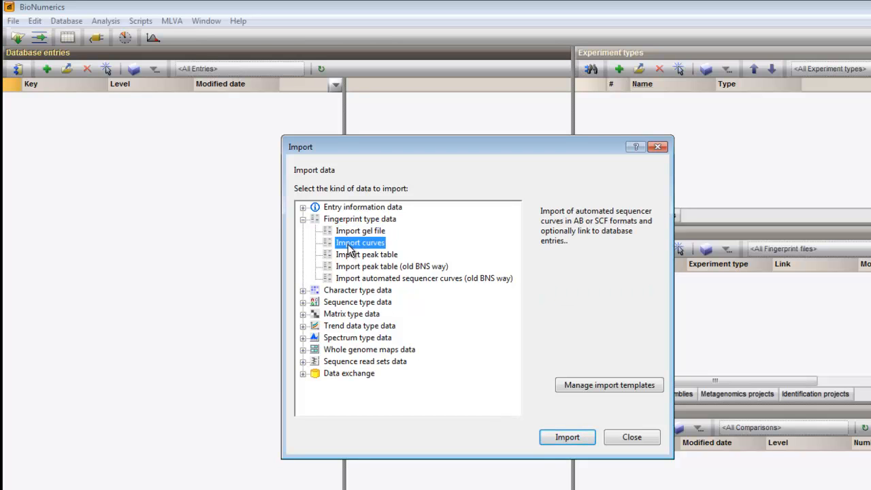
pyautogui.moveTo(566, 437)
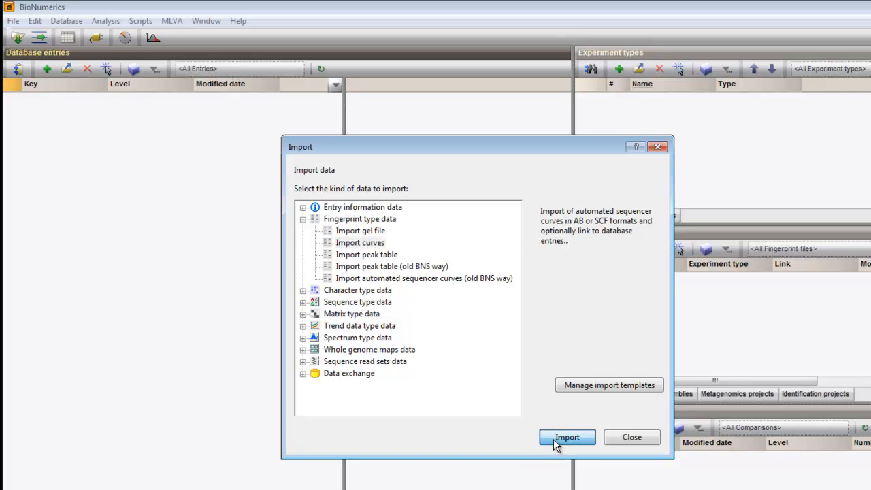
pyautogui.click(567, 437)
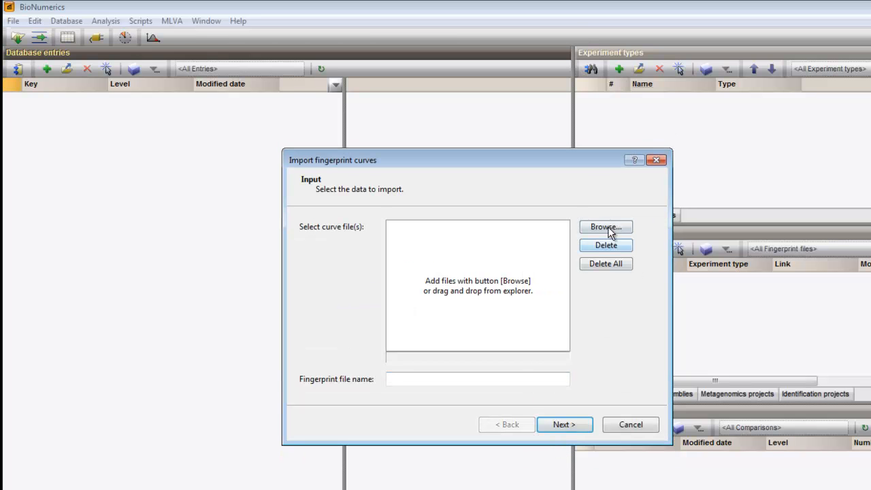
# Step: Add all 40 .fsa sequencer trace files and continue to the import template choice
pyautogui.click(604, 226)
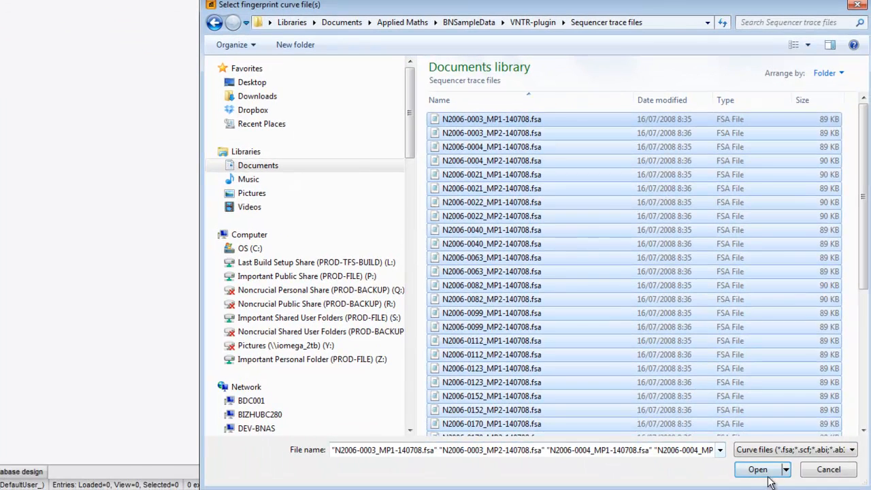
pyautogui.click(757, 468)
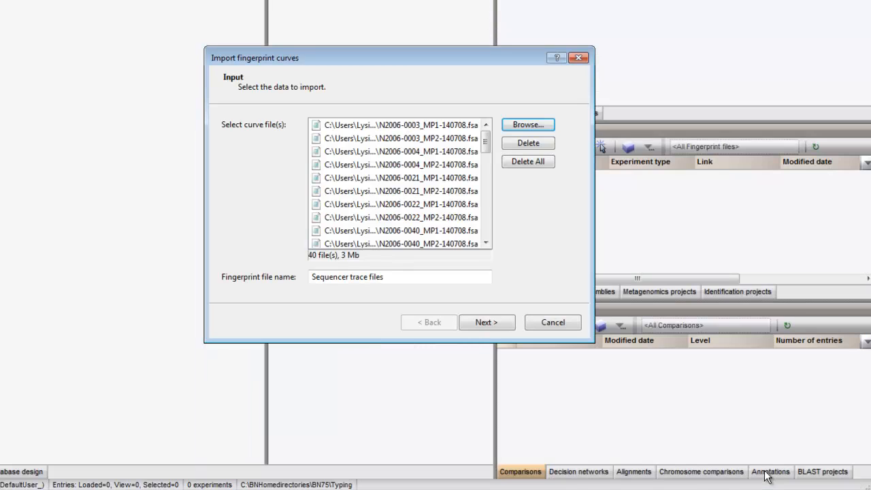
pyautogui.click(486, 321)
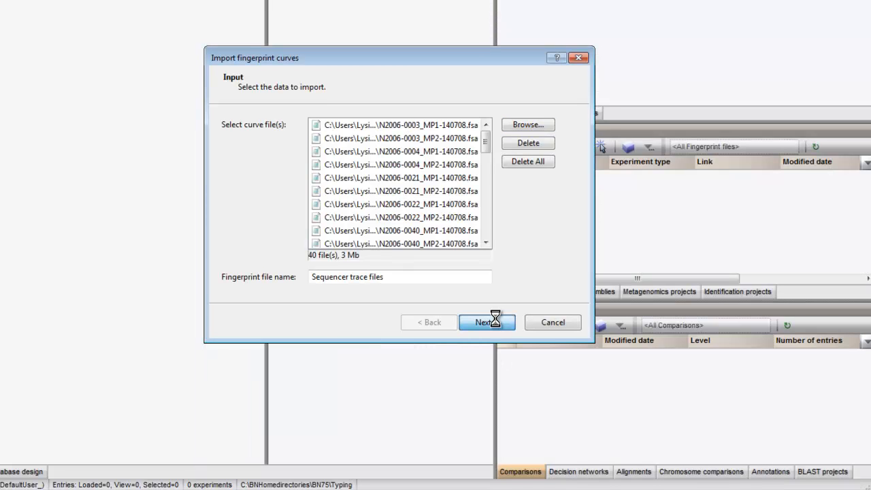
pyautogui.click(484, 321)
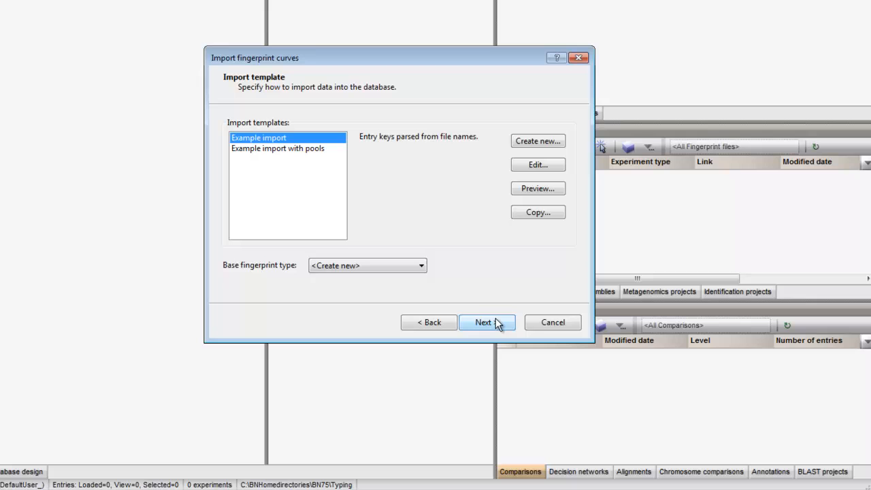
# Step: Choose the 'Example import with pools' template and preview its parsed file names
pyautogui.click(278, 148)
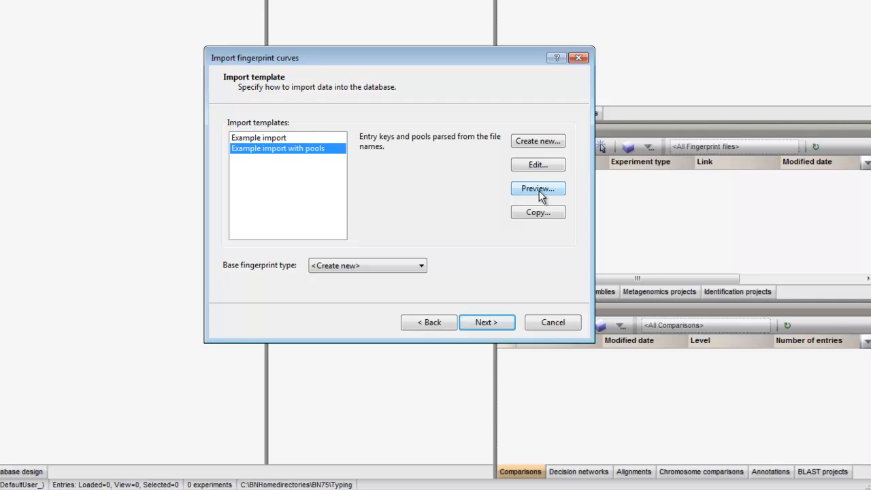
pyautogui.click(538, 188)
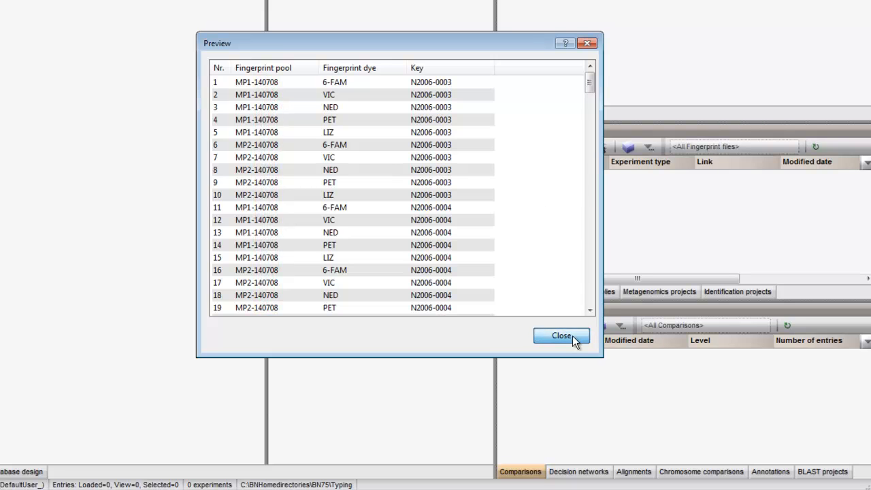
pyautogui.click(561, 335)
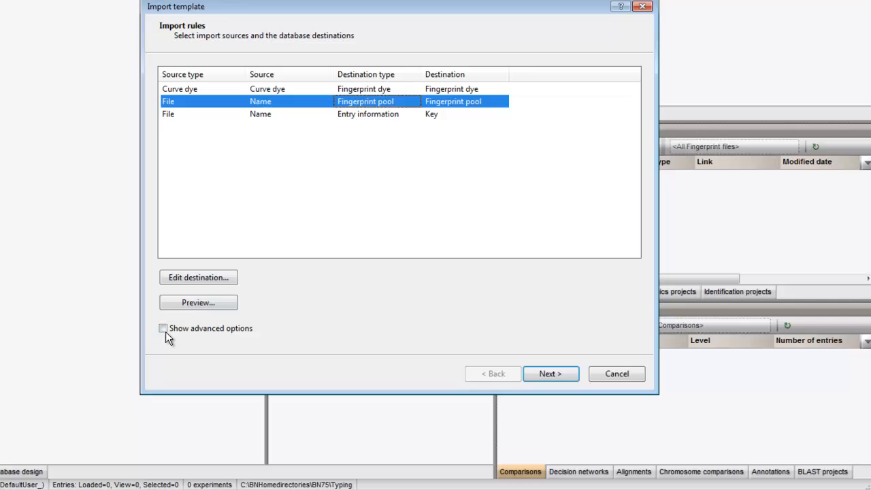
# Step: Edit the fingerprint pool parsing string to *_[DATA]-* in the import rules
pyautogui.click(163, 328)
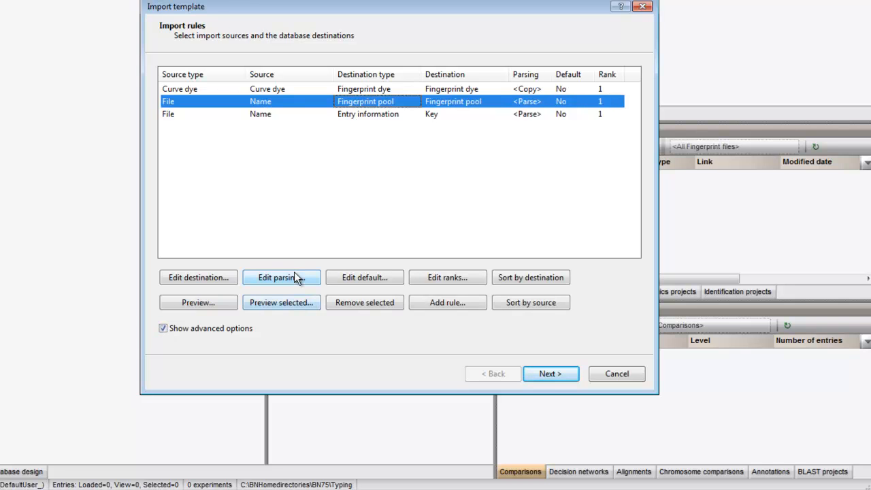
pyautogui.click(281, 278)
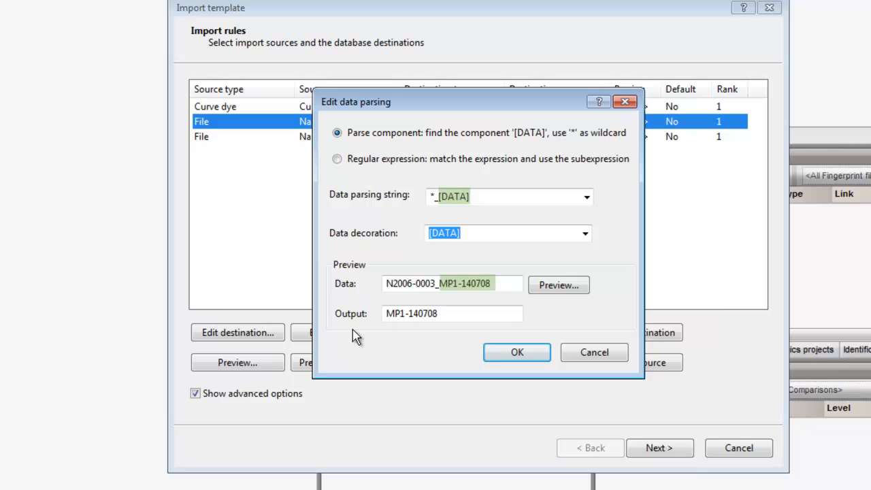
pyautogui.moveTo(487, 225)
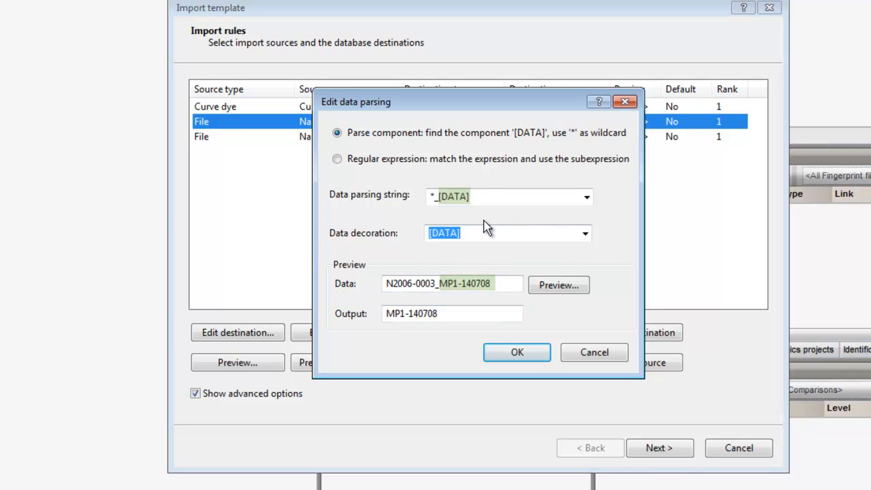
pyautogui.click(509, 196)
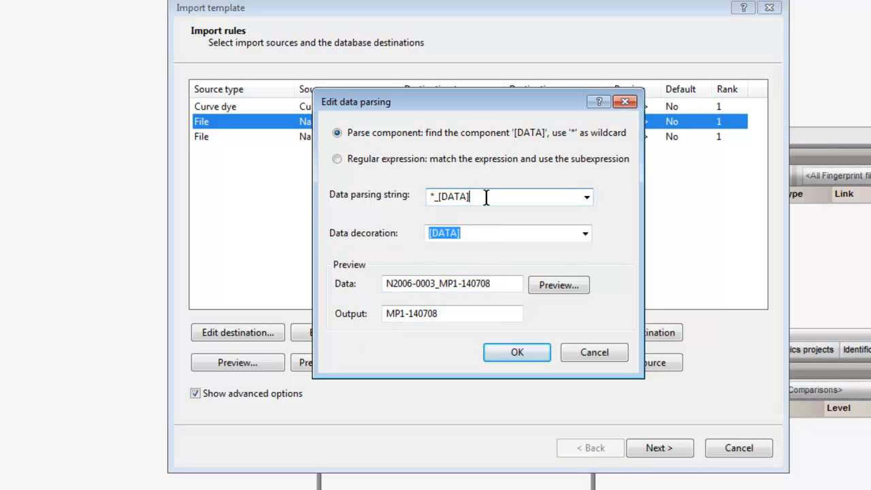
pyautogui.write('-')
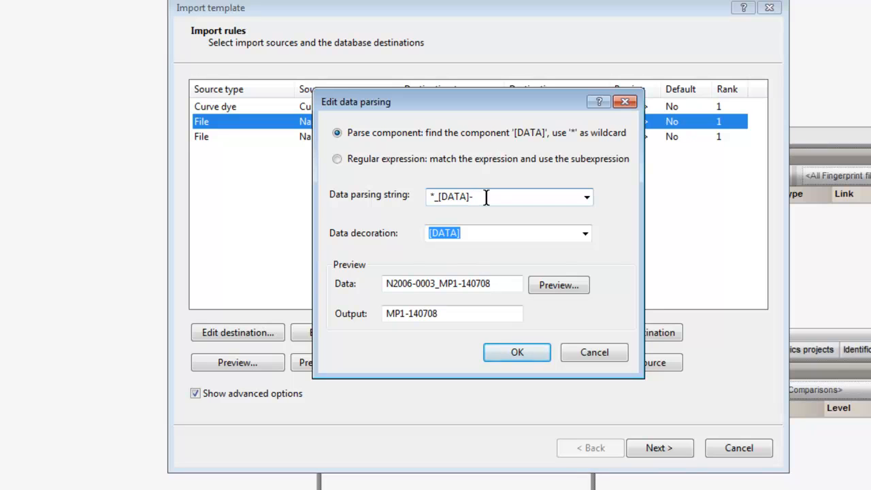
pyautogui.write('*')
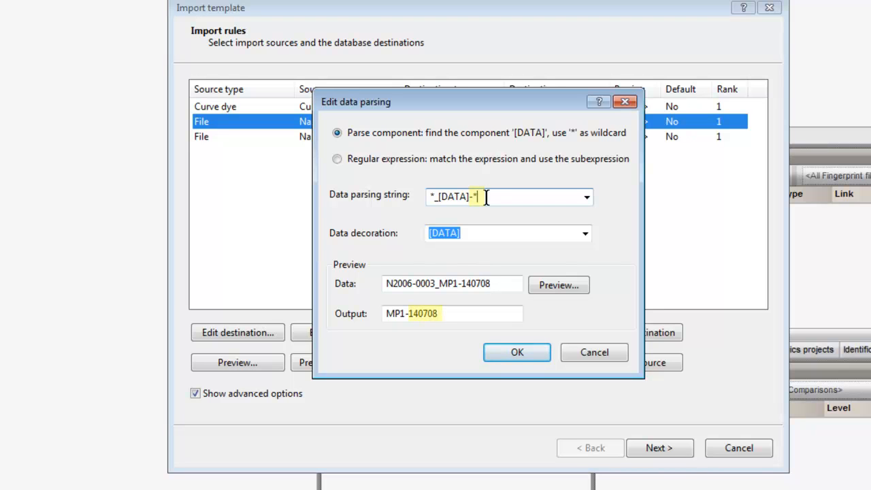
# Step: Confirm the rule so pools read MP1 and check the preview of pools, dyes and keys
pyautogui.click(559, 284)
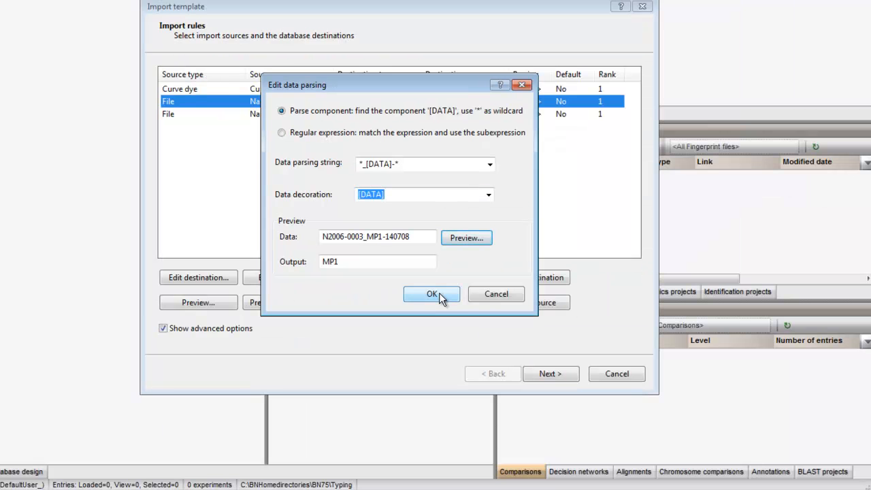
pyautogui.click(432, 294)
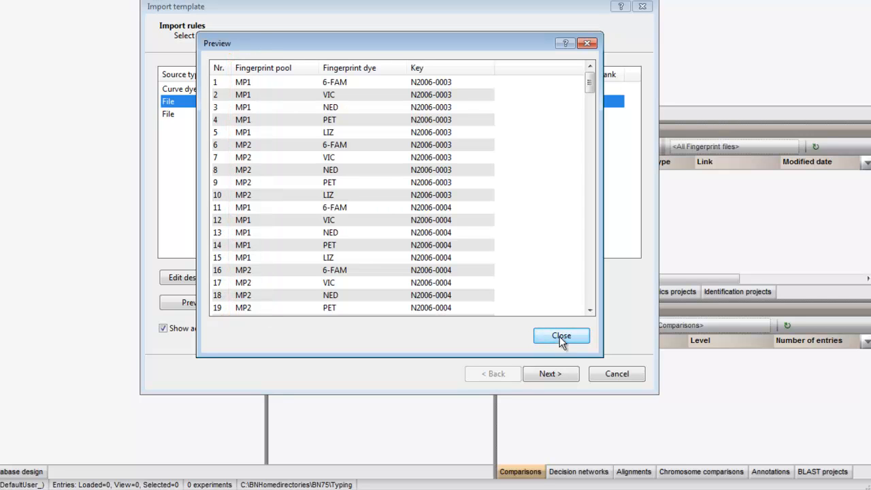
pyautogui.click(561, 335)
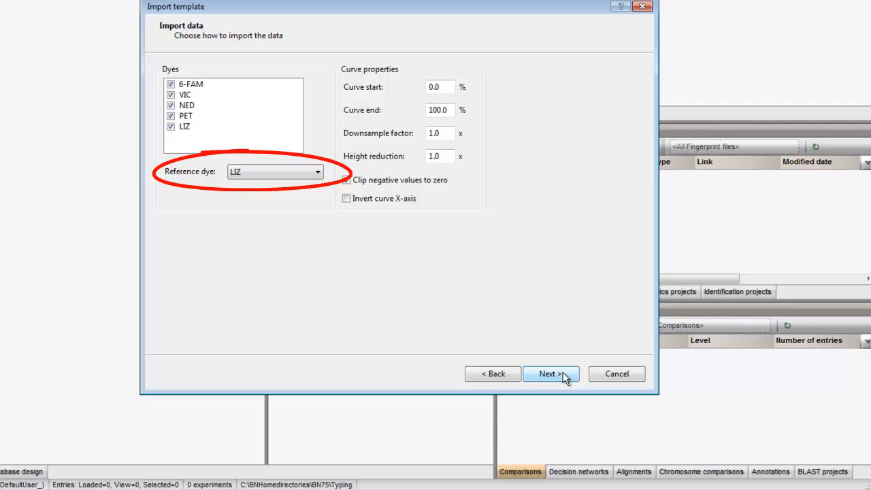
# Step: Accept the LIZ dye settings and create a new base fingerprint type named MLVAfpr
pyautogui.click(346, 179)
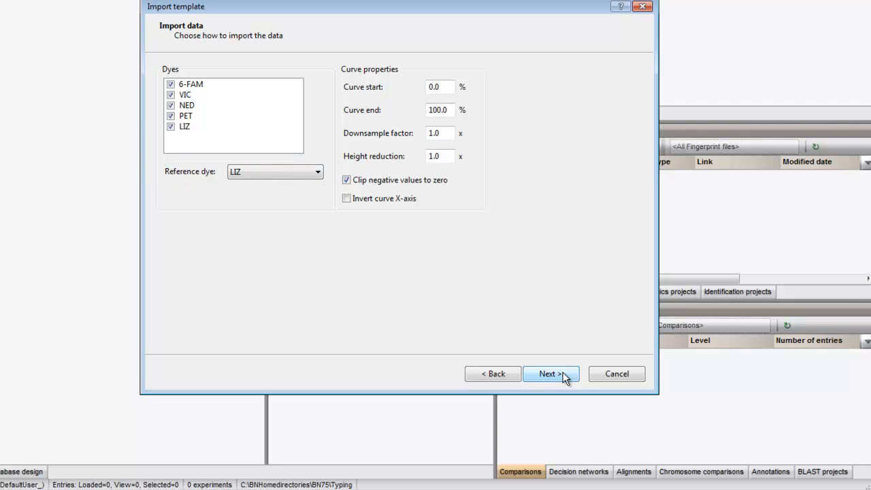
pyautogui.moveTo(566, 382)
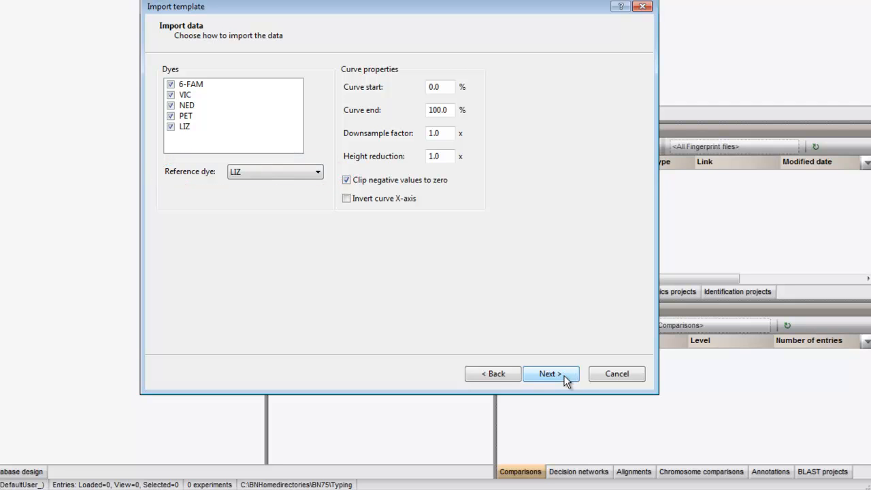
pyautogui.click(550, 373)
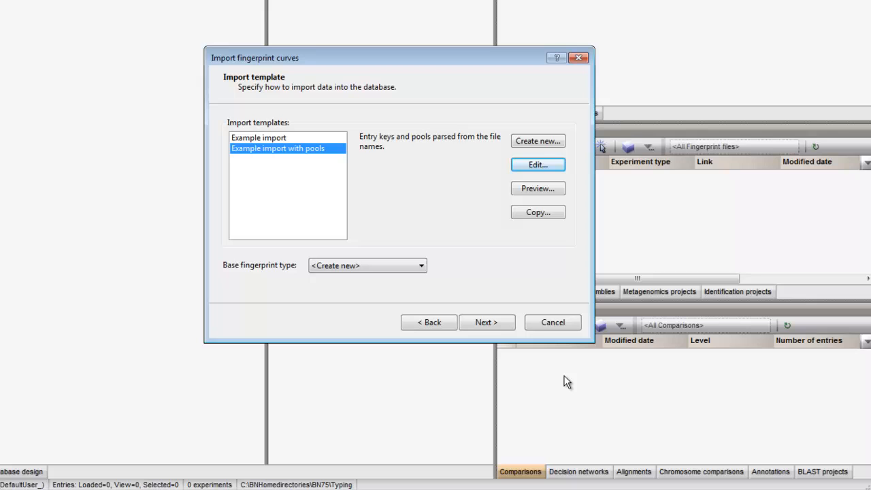
pyautogui.moveTo(490, 346)
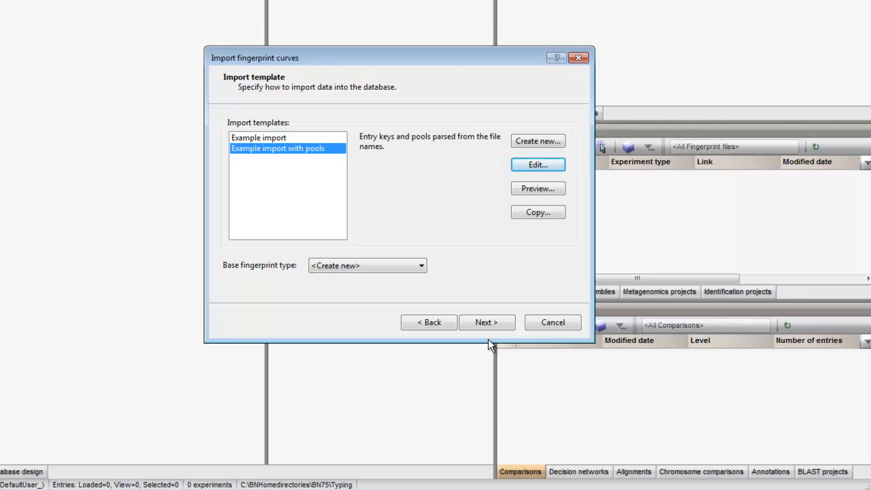
pyautogui.click(538, 140)
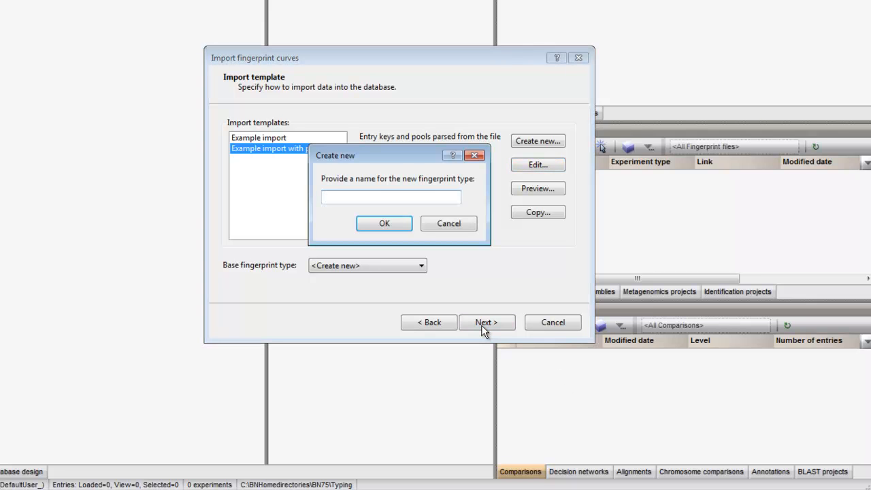
pyautogui.write('ML')
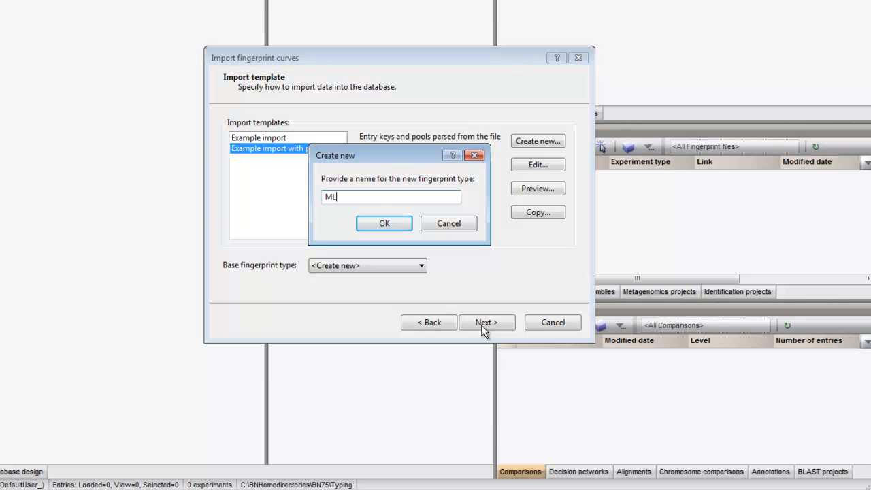
pyautogui.write('VAfpr')
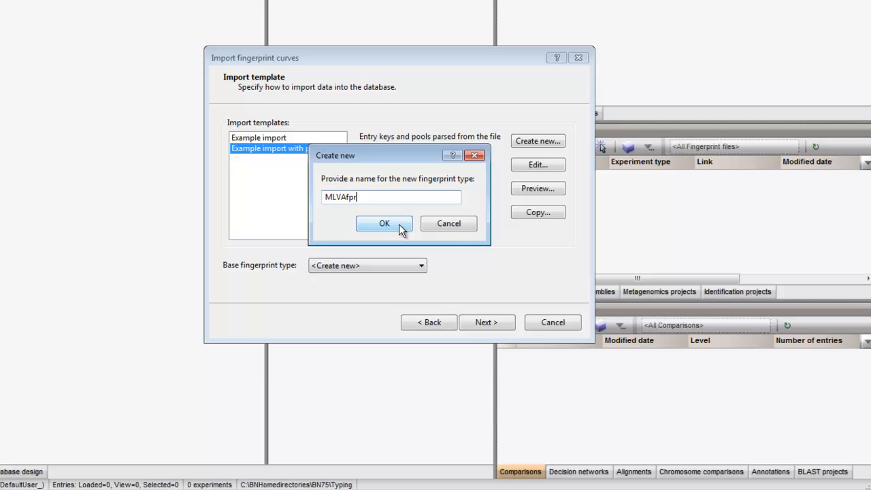
pyautogui.click(384, 223)
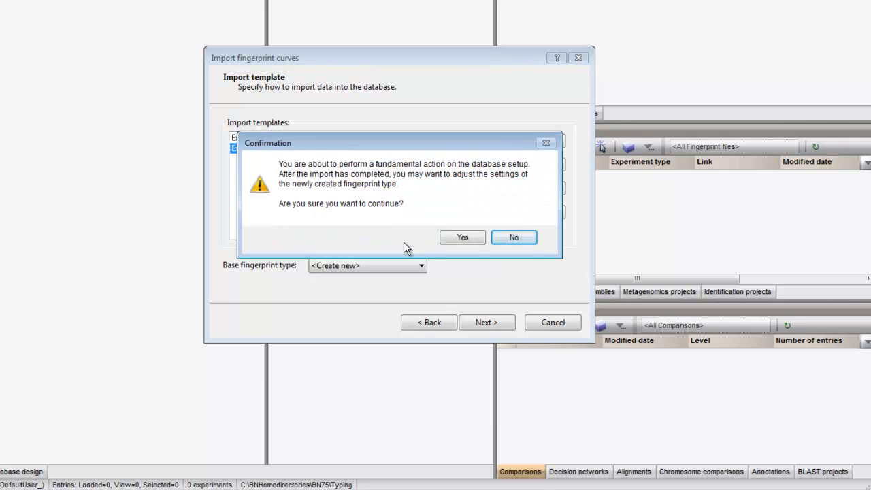
# Step: Confirm the database setup change and creation of the ten pool-dye experiment types
pyautogui.click(463, 237)
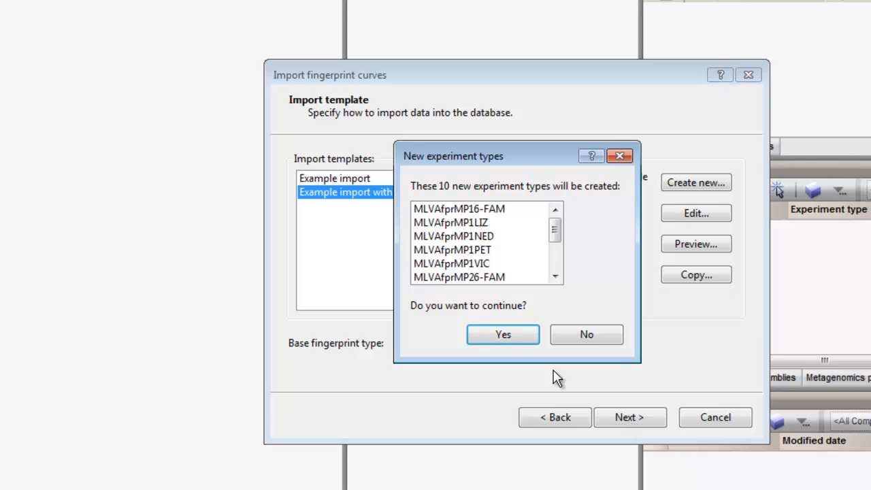
pyautogui.click(504, 335)
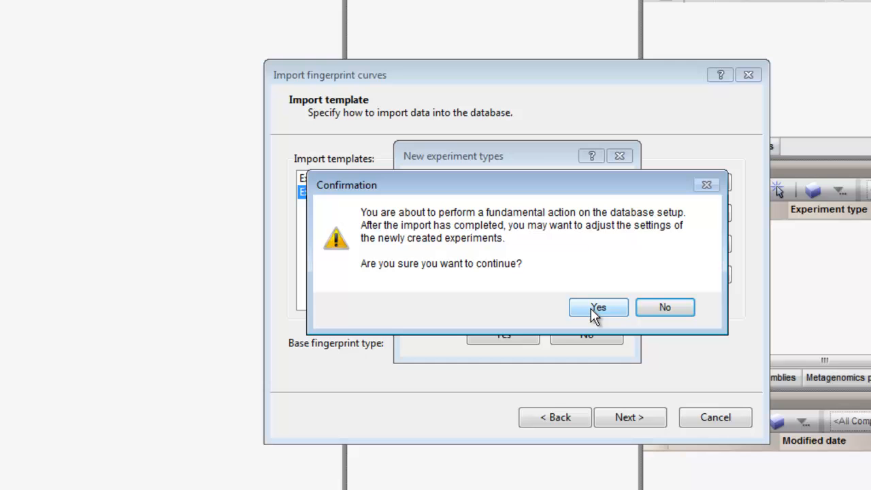
pyautogui.click(599, 307)
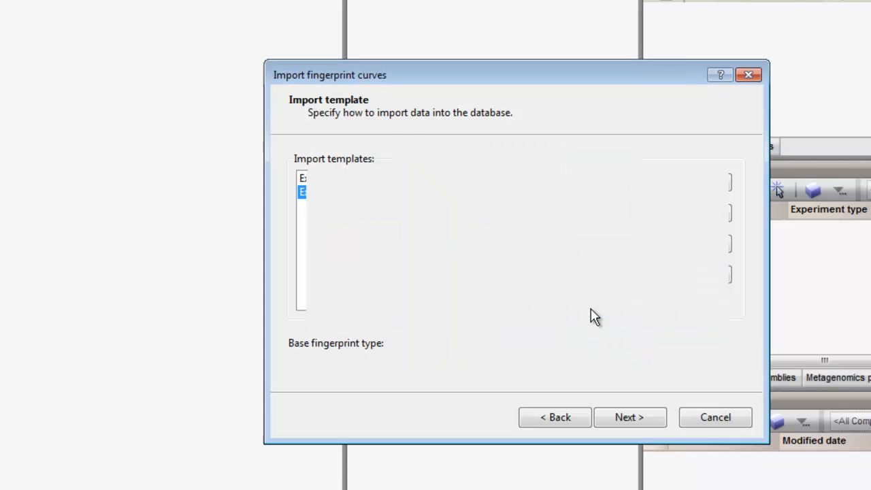
pyautogui.click(629, 417)
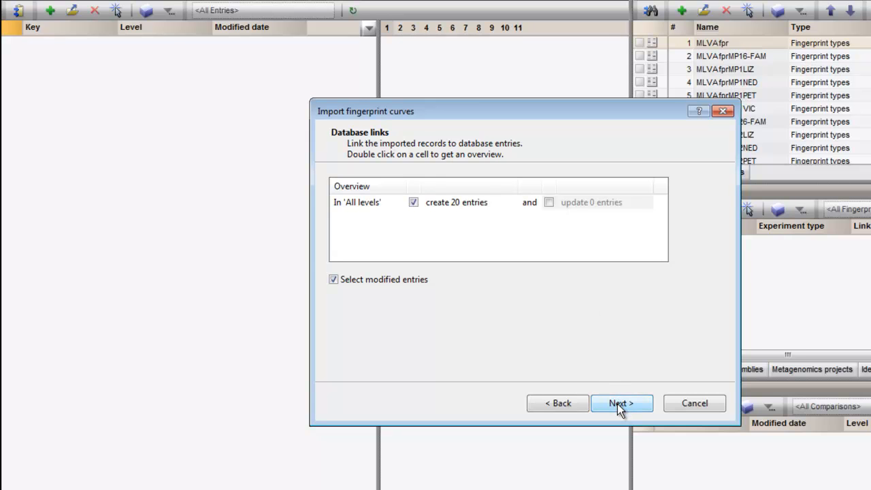
# Step: Create the 20 new entries and finish the import into the curve preprocessing window
pyautogui.click(621, 403)
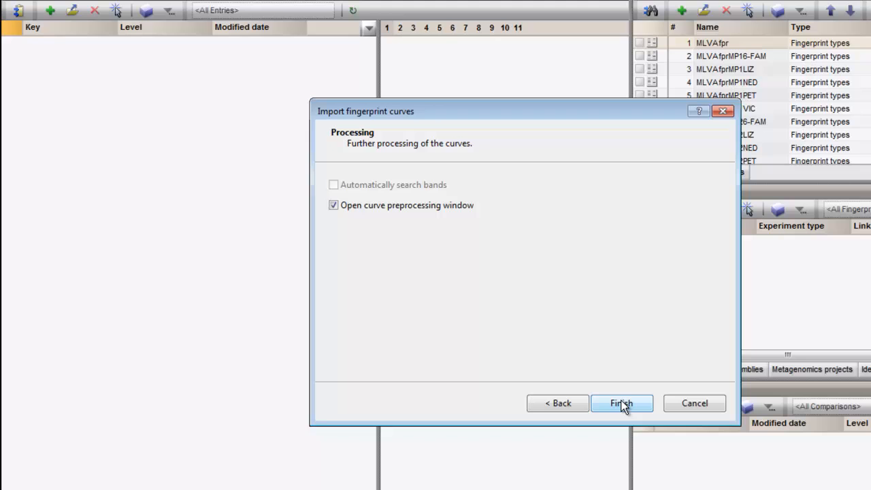
pyautogui.click(621, 403)
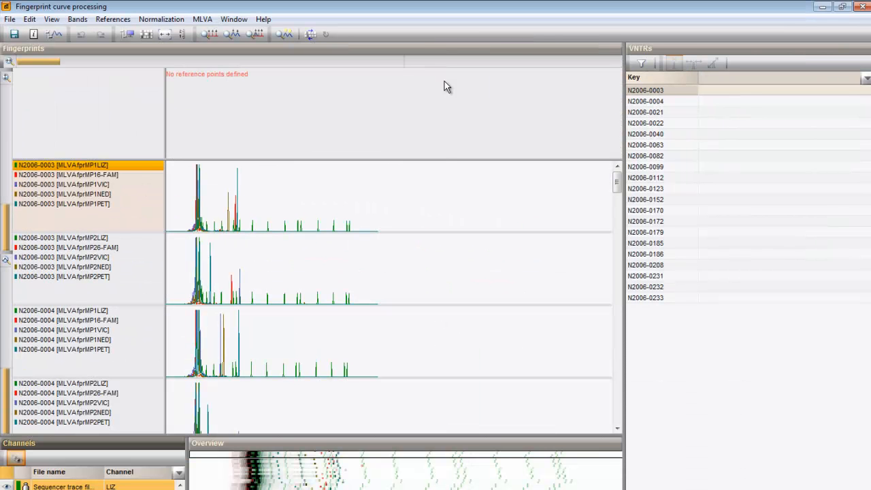
pyautogui.moveTo(447, 158)
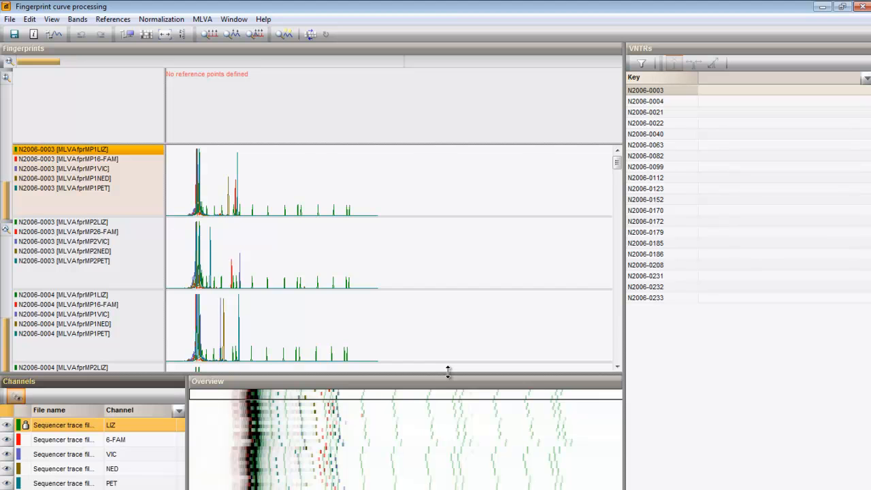
pyautogui.moveTo(287, 395)
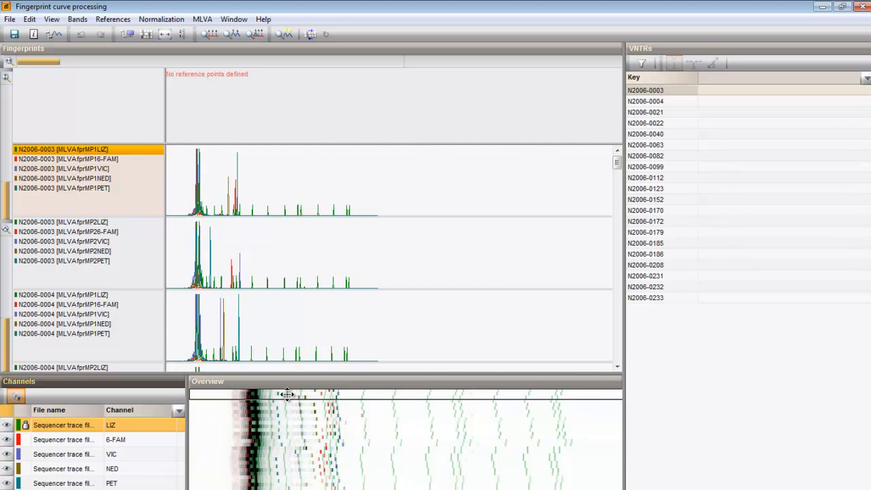
pyautogui.moveTo(221, 393)
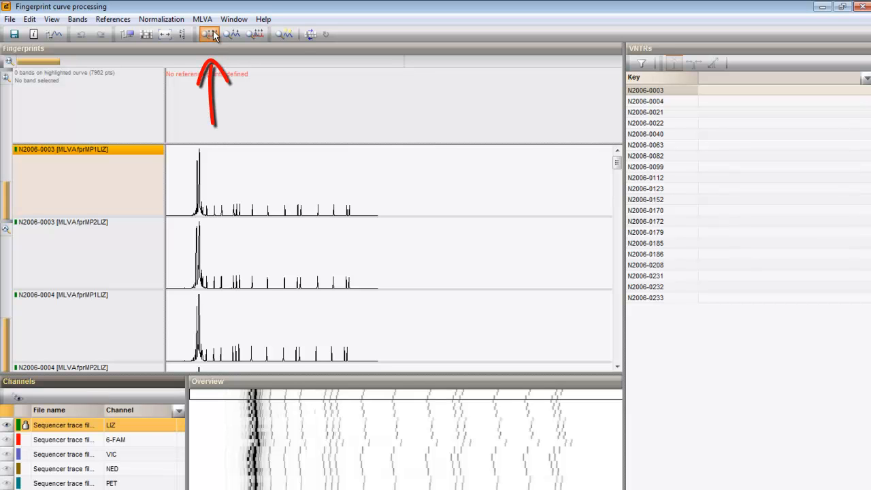
pyautogui.moveTo(207, 34)
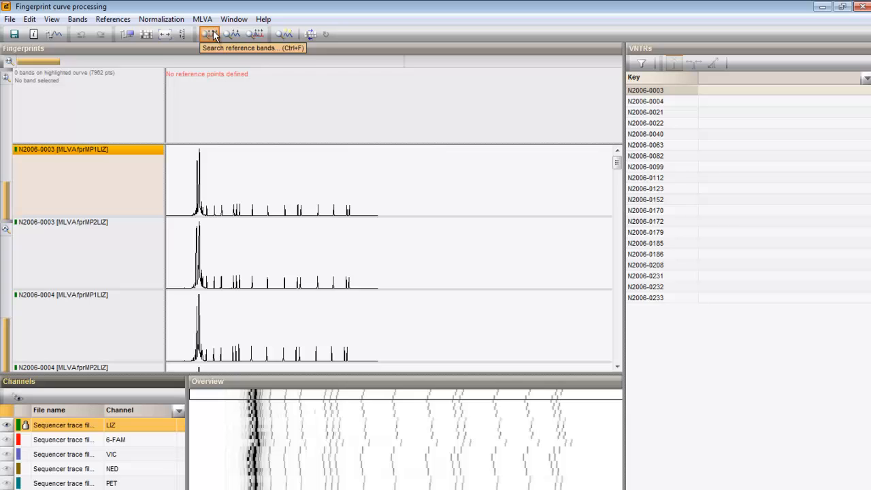
# Step: Run the reference band search on all lanes of the LIZ curves
pyautogui.click(207, 34)
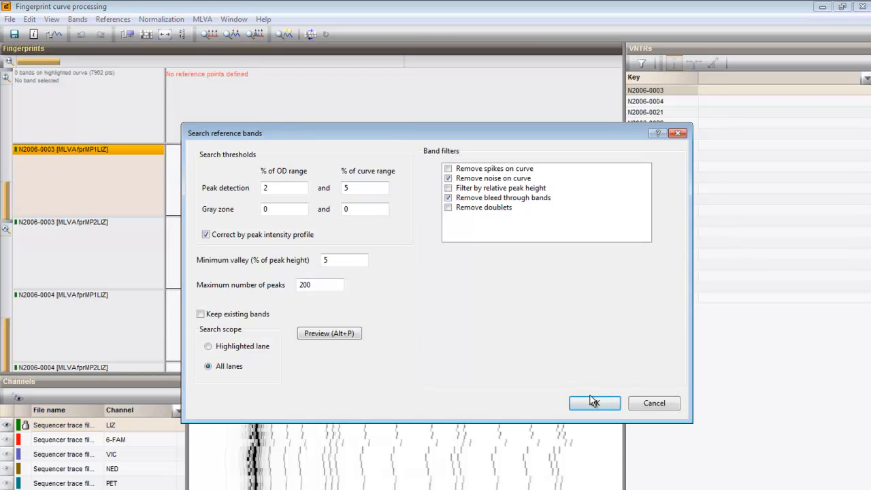
pyautogui.click(593, 403)
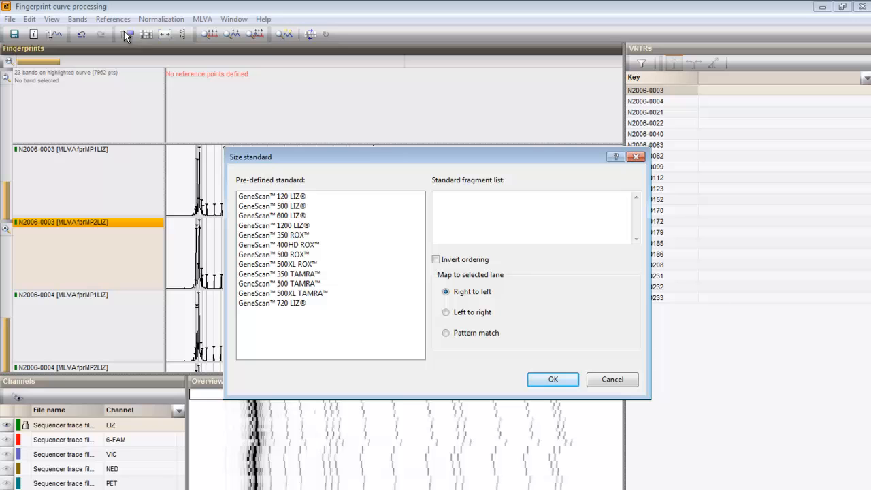
# Step: Map the GeneScan 500 LIZ size standard onto the reference bands by pattern matching
pyautogui.click(273, 205)
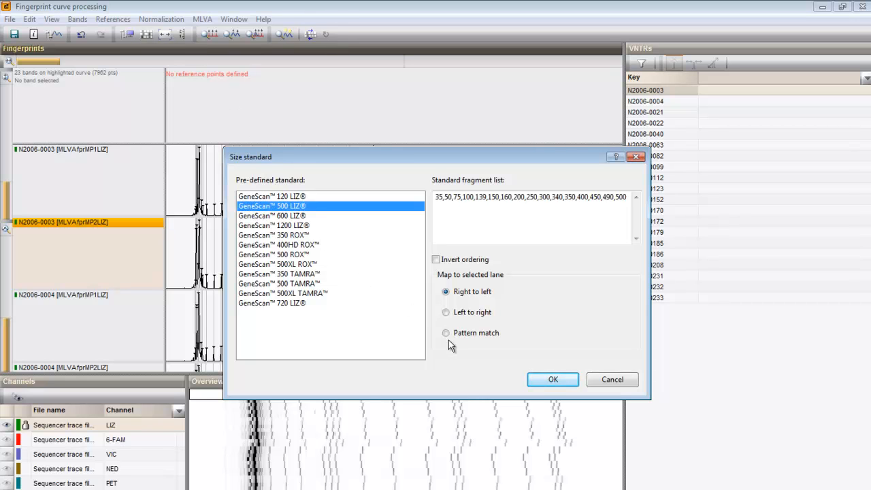
pyautogui.click(447, 332)
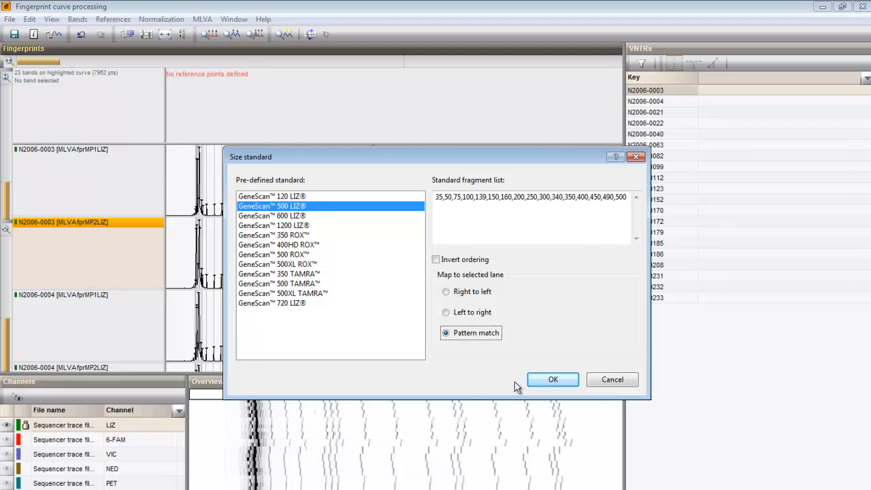
pyautogui.click(553, 378)
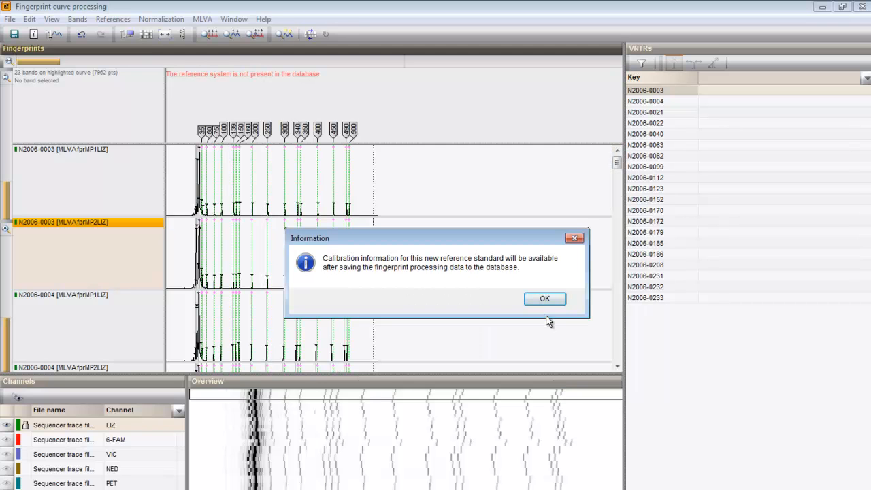
pyautogui.click(545, 300)
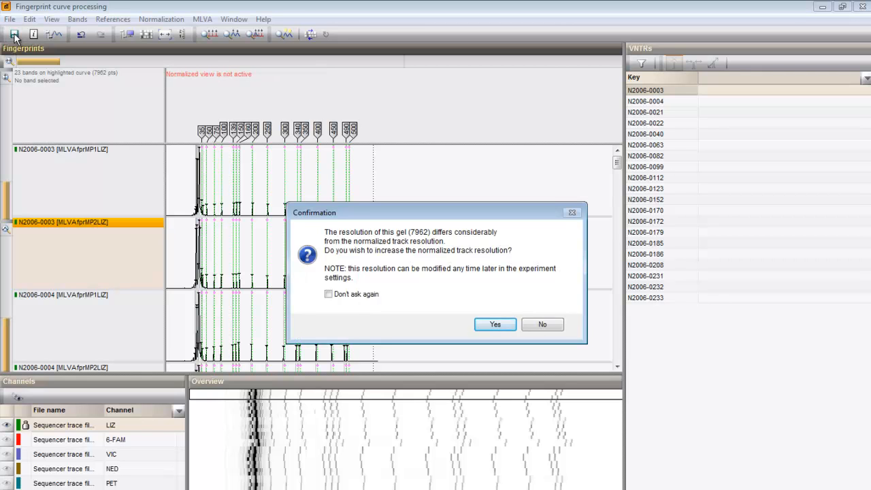
pyautogui.moveTo(457, 247)
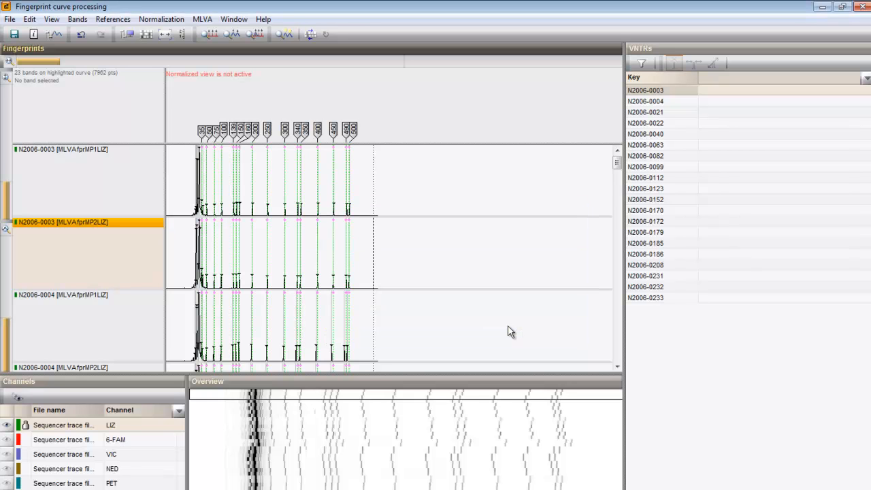
pyautogui.moveTo(283, 34)
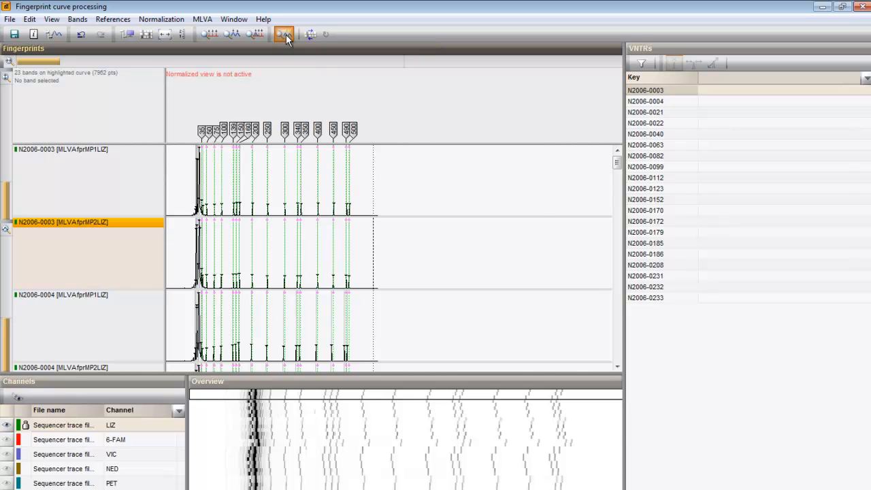
# Step: Auto-assign reference positions with default tolerances and show the normalized curve view
pyautogui.click(283, 34)
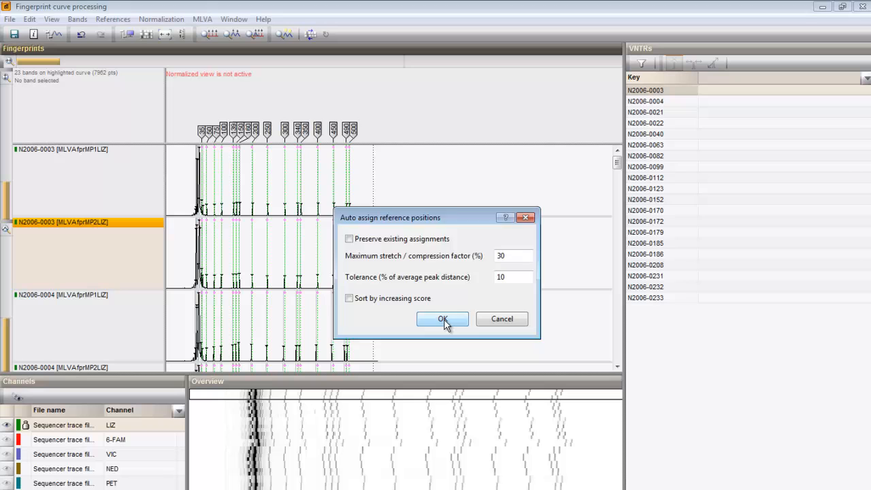
pyautogui.click(442, 319)
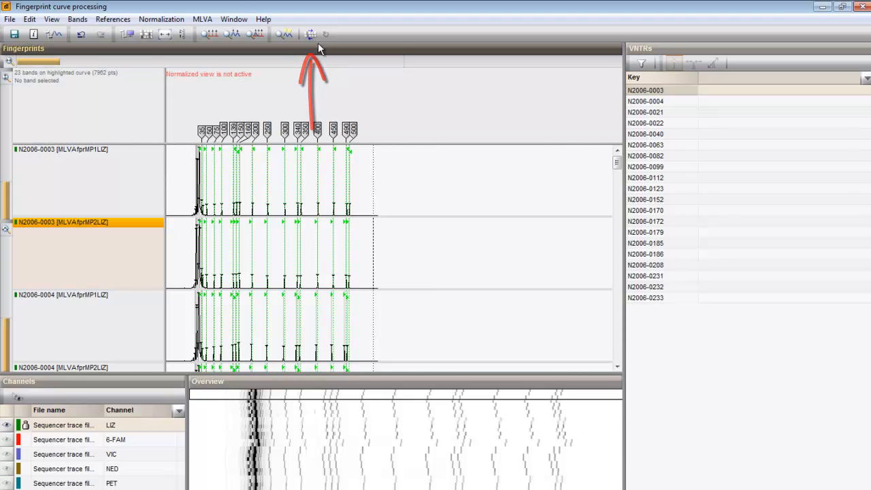
pyautogui.click(310, 34)
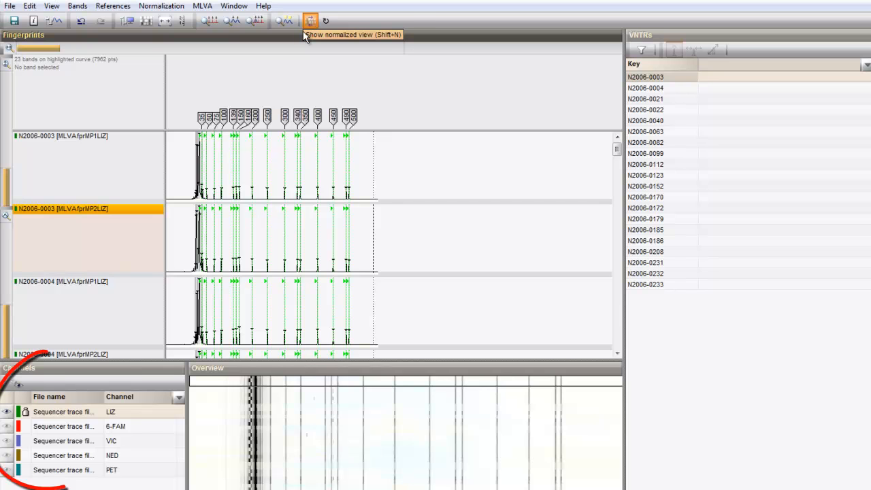
# Step: Search data bands on the dye channels with a 50 bp minimum fragment length filter
pyautogui.click(310, 21)
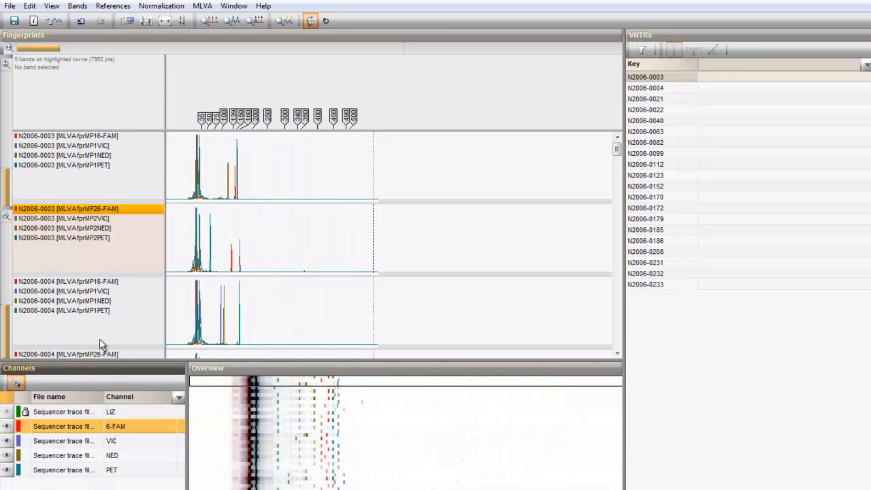
pyautogui.moveTo(232, 20)
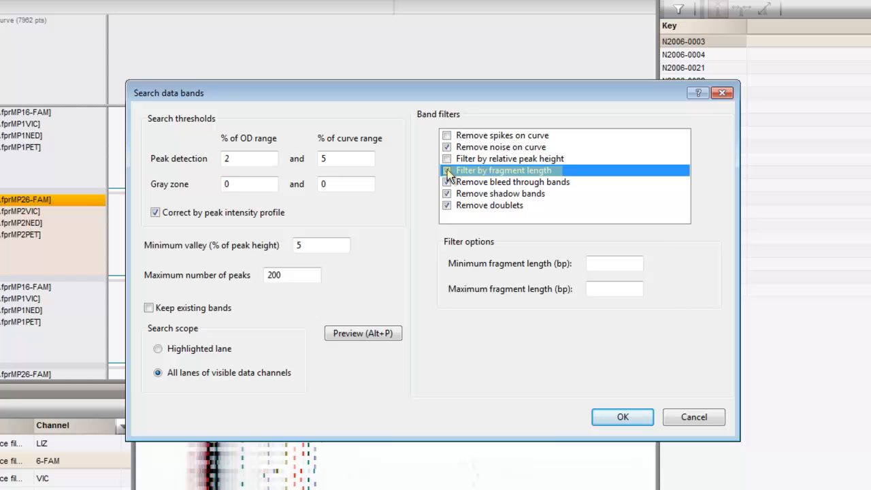
pyautogui.click(447, 170)
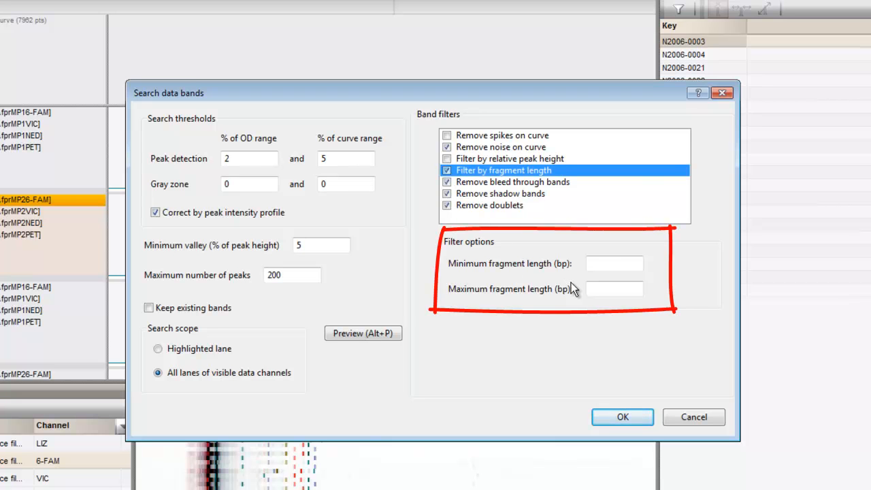
pyautogui.click(614, 264)
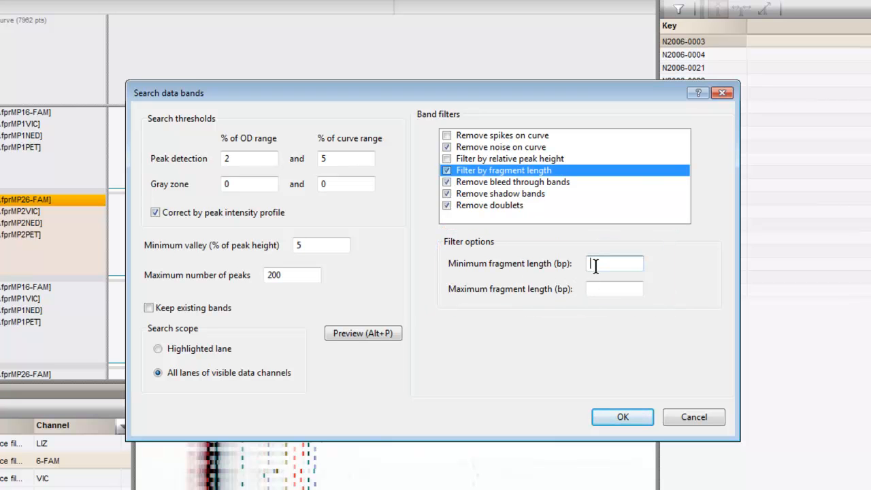
pyautogui.write('50')
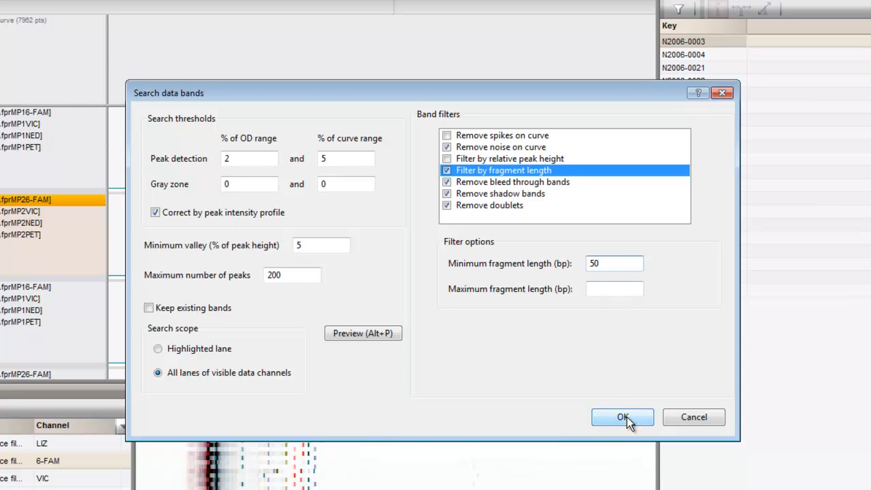
pyautogui.click(621, 416)
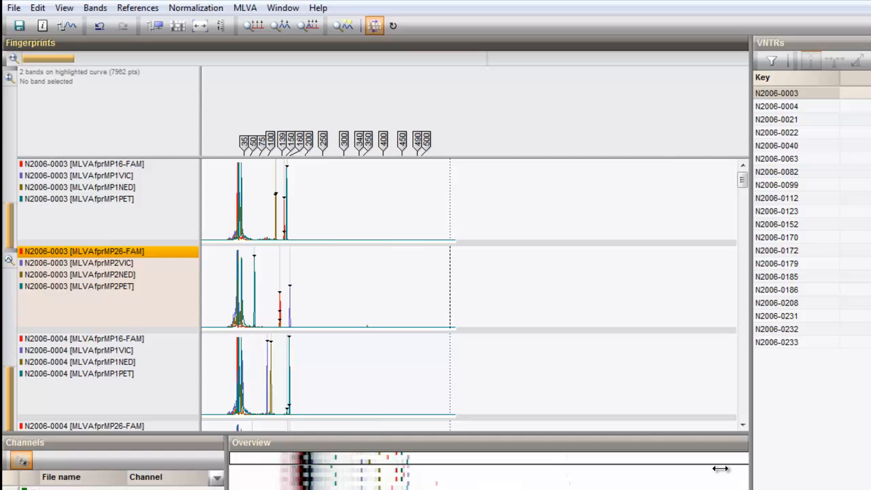
pyautogui.moveTo(75, 60)
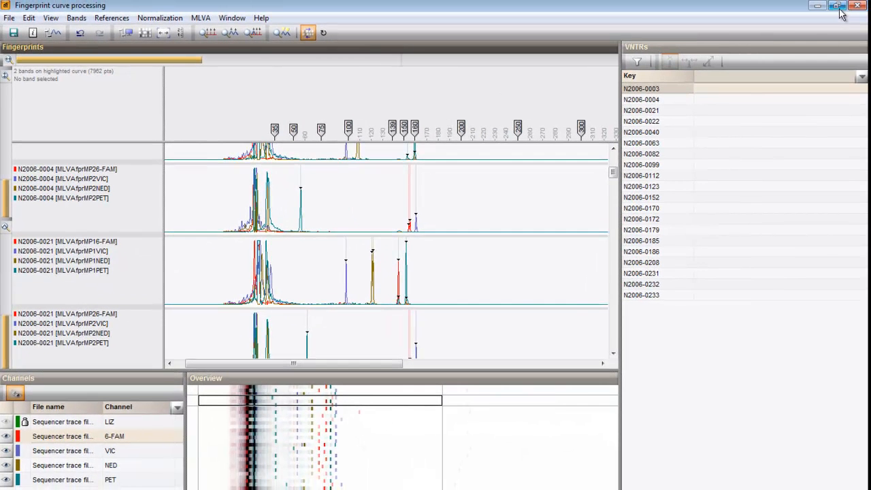
# Step: Close curve processing, saving fingerprint changes and keeping current settings as new defaults
pyautogui.click(858, 6)
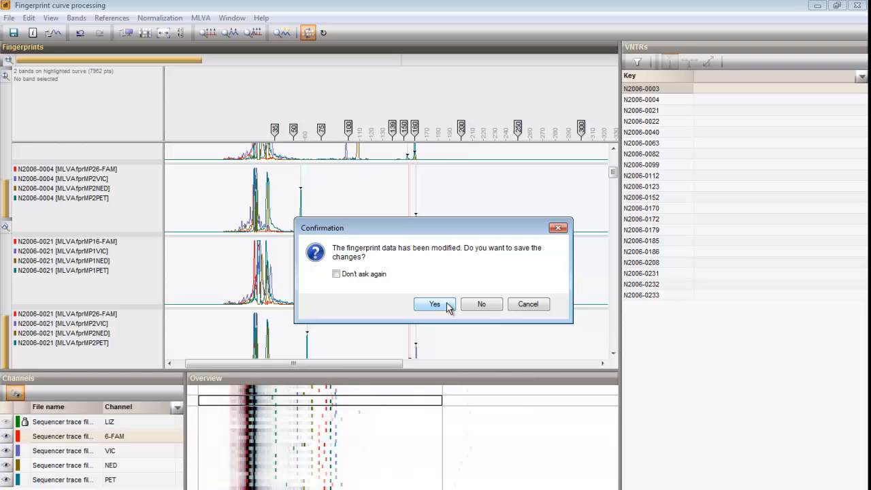
pyautogui.click(436, 303)
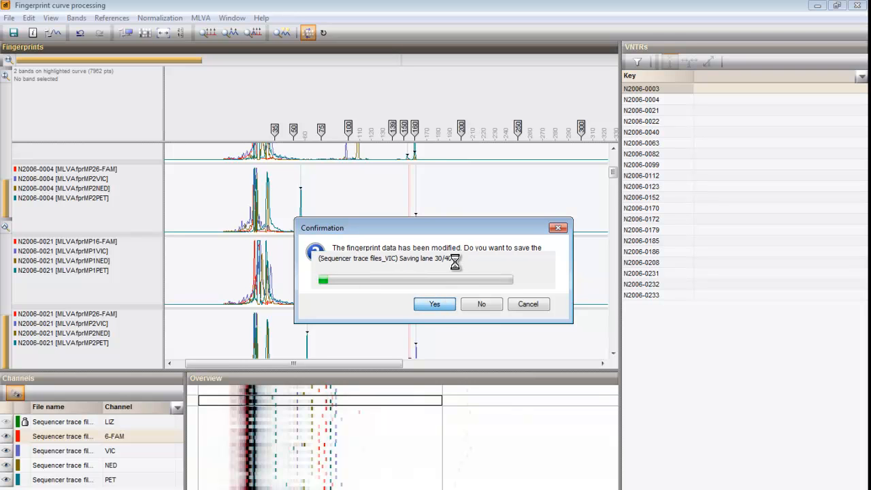
pyautogui.click(435, 304)
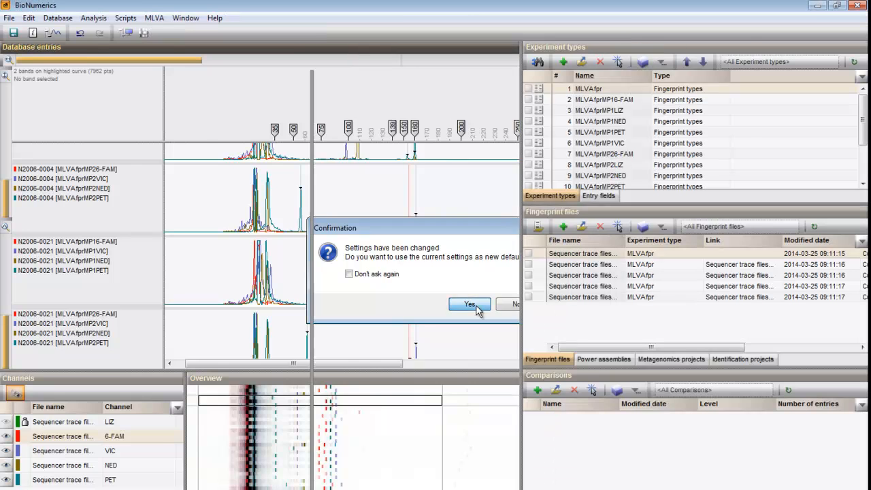
pyautogui.click(468, 305)
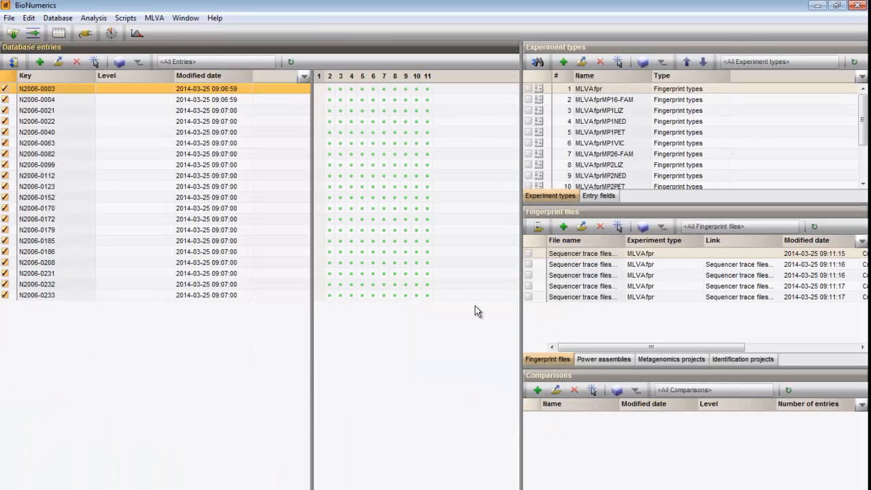